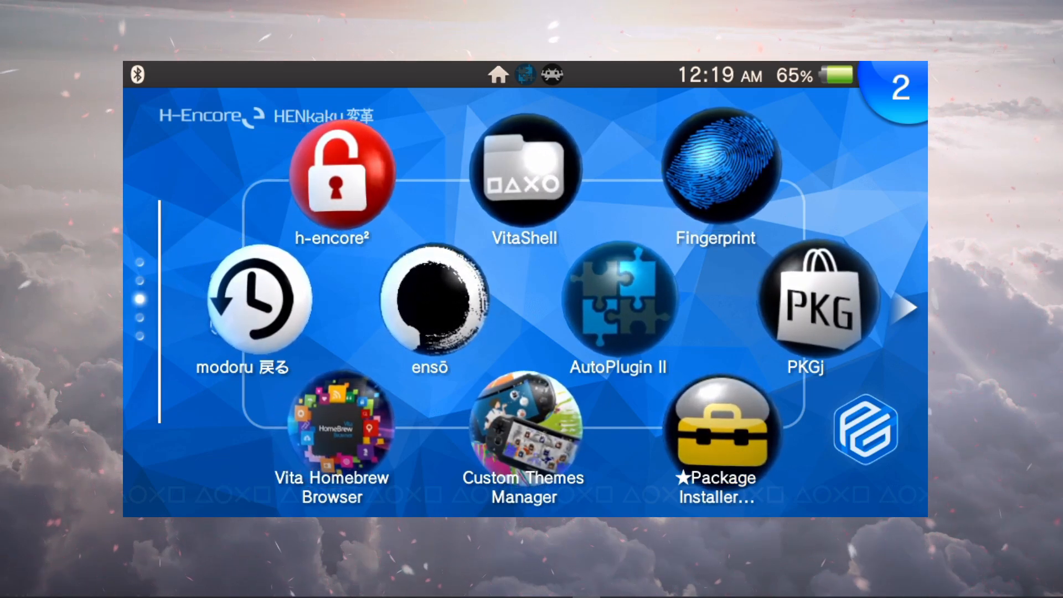
# Launch AutoPlugin II and continue past its startup notice.
pyautogui.click(617, 298)
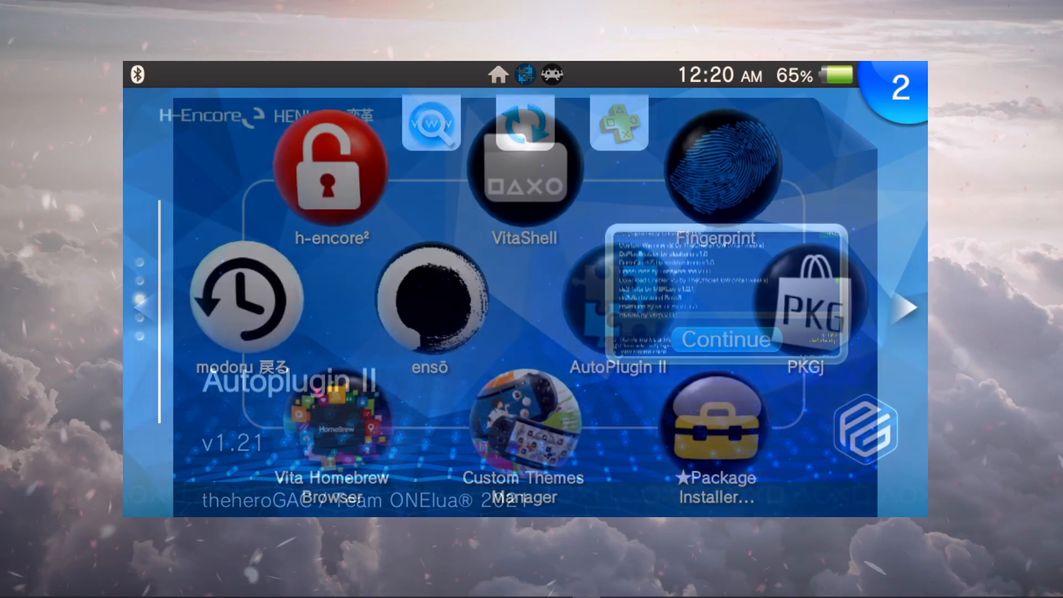
pyautogui.click(722, 339)
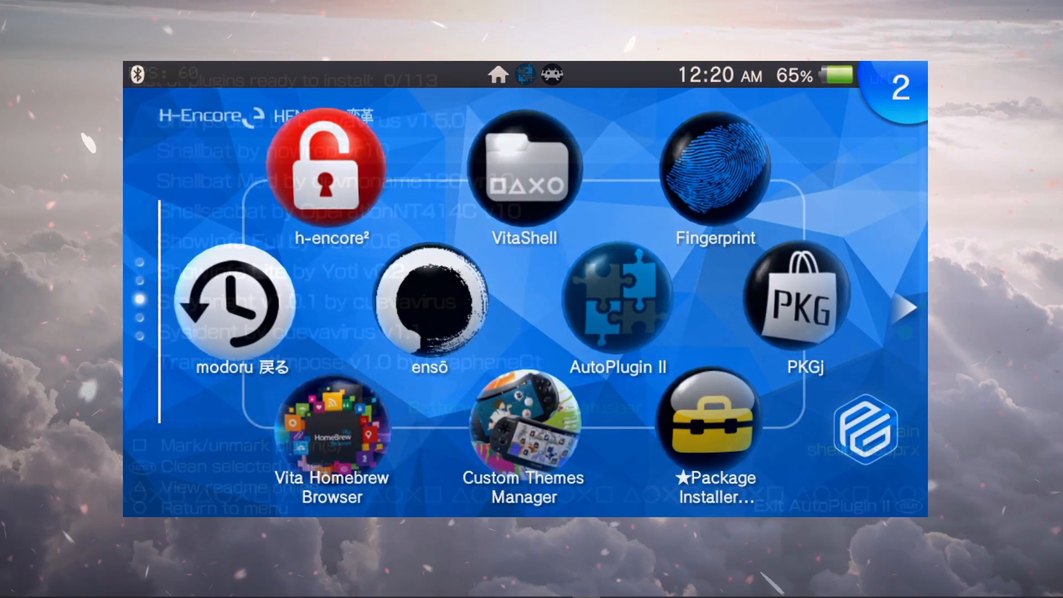
pyautogui.click(616, 298)
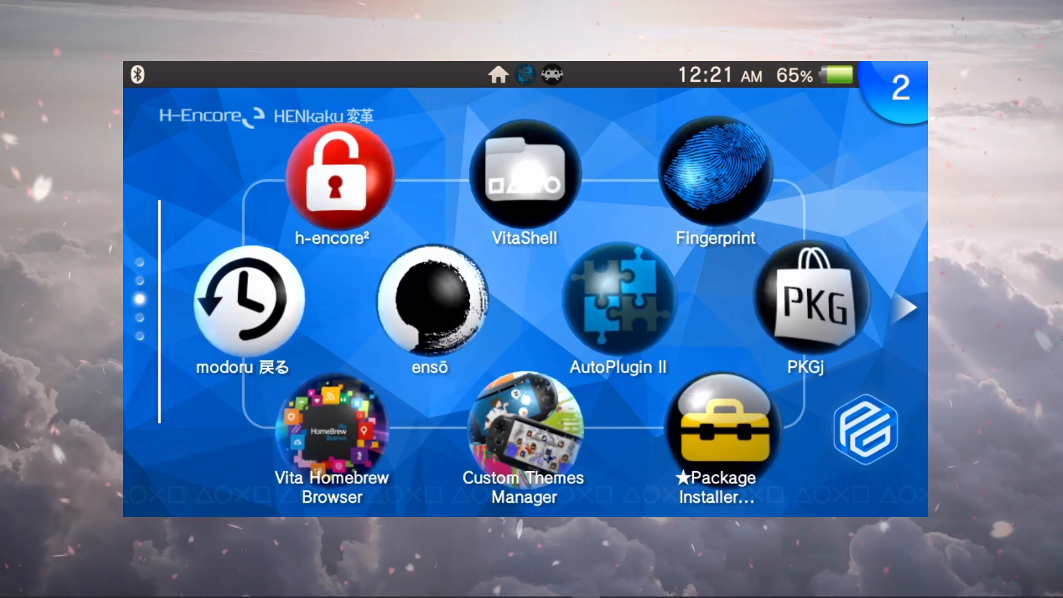
# Show the quick menu with Restart and Master Volume entries, scroll to Power, then close it.
pyautogui.click(617, 298)
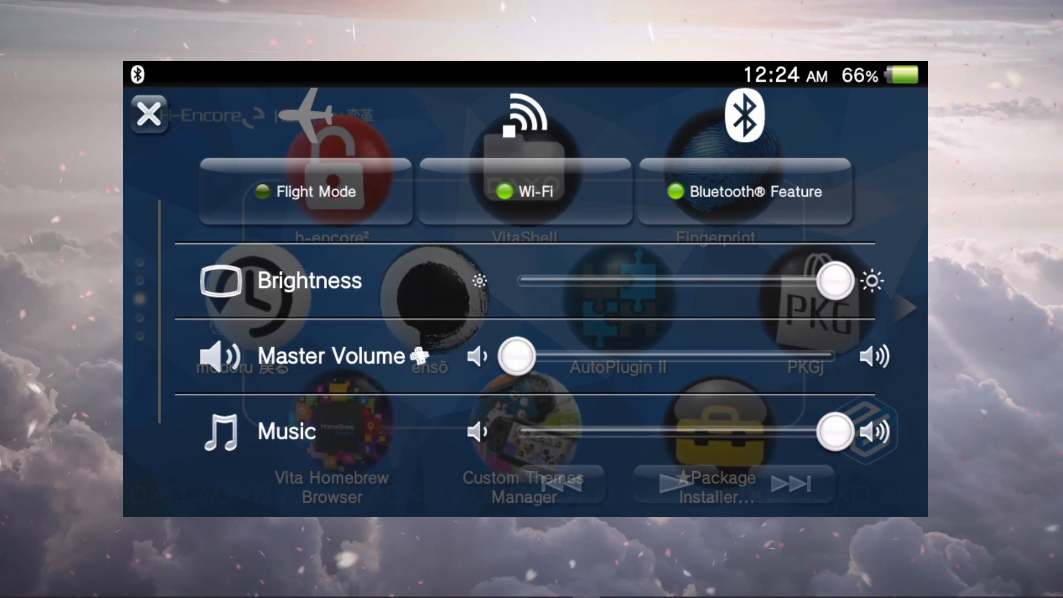
pyautogui.scroll(-3)
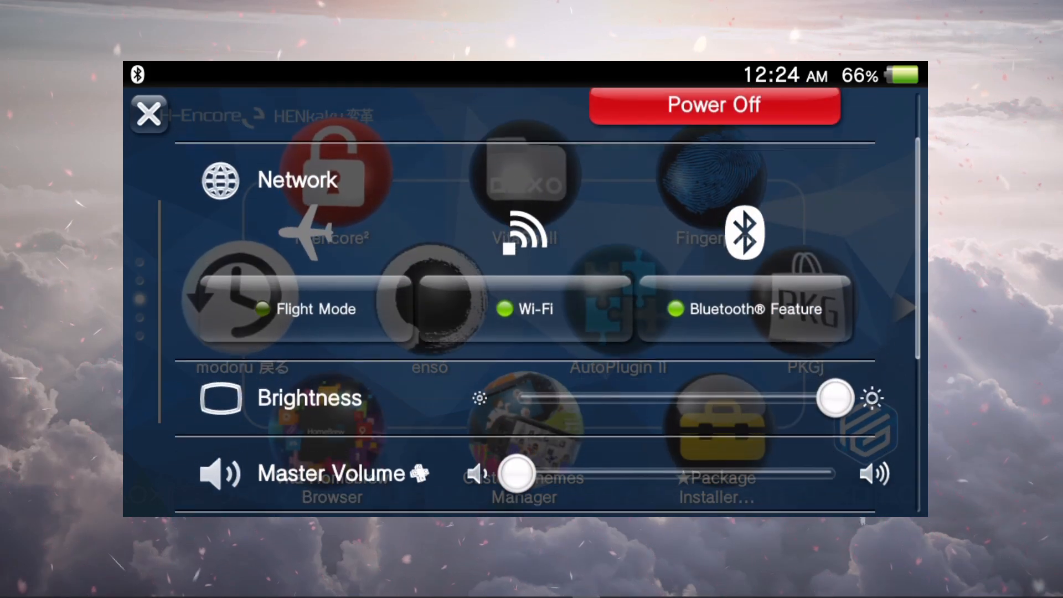
pyautogui.scroll(-3)
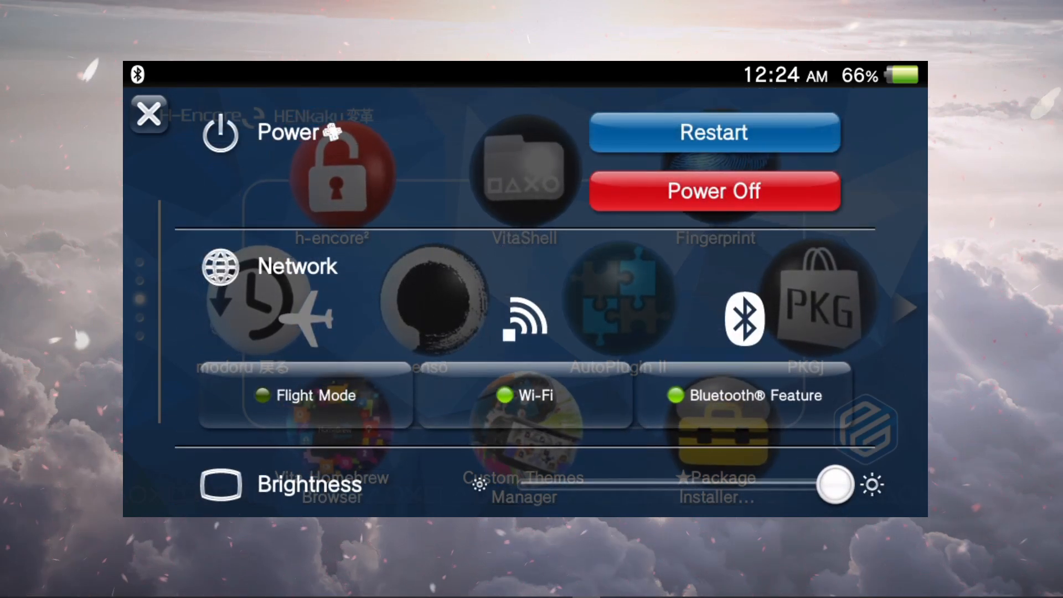
pyautogui.click(148, 113)
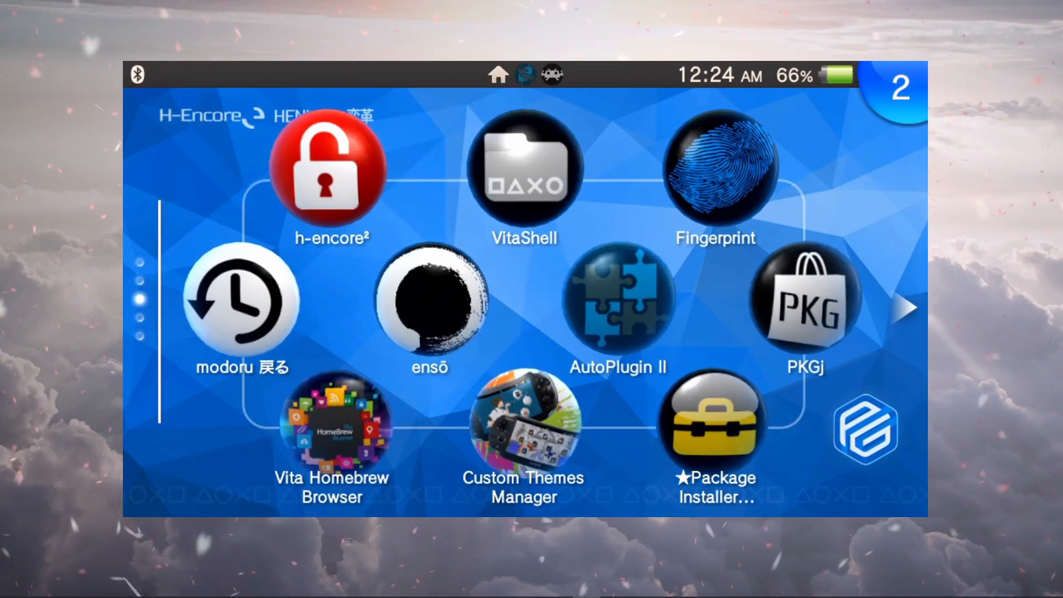
# Browse the plugin list past the DS3/DS4 entries to Sysident by cuevavirus, then exit to the LiveArea.
pyautogui.click(616, 298)
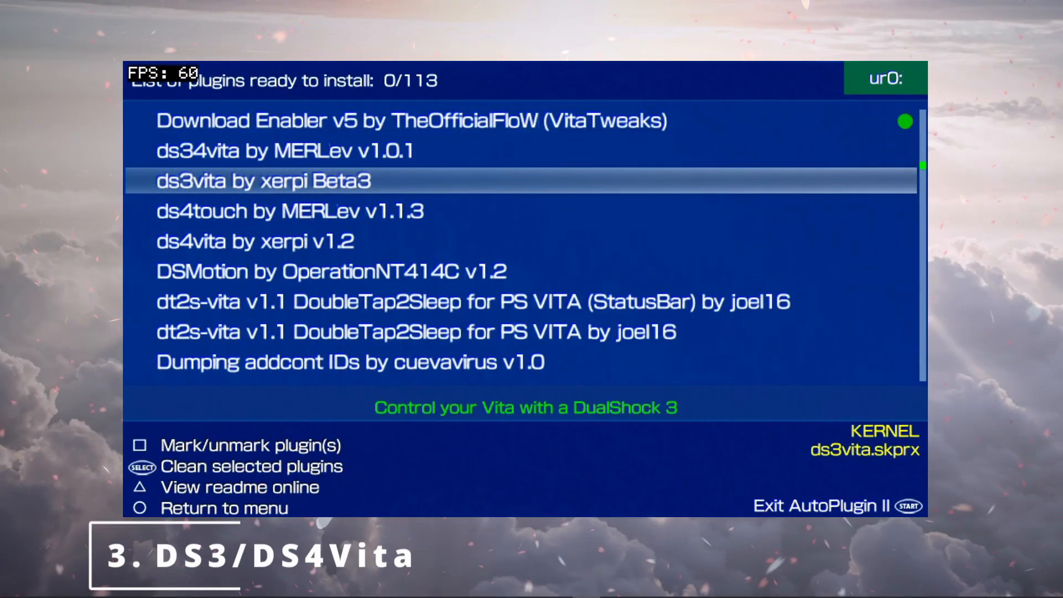
pyautogui.press('down')
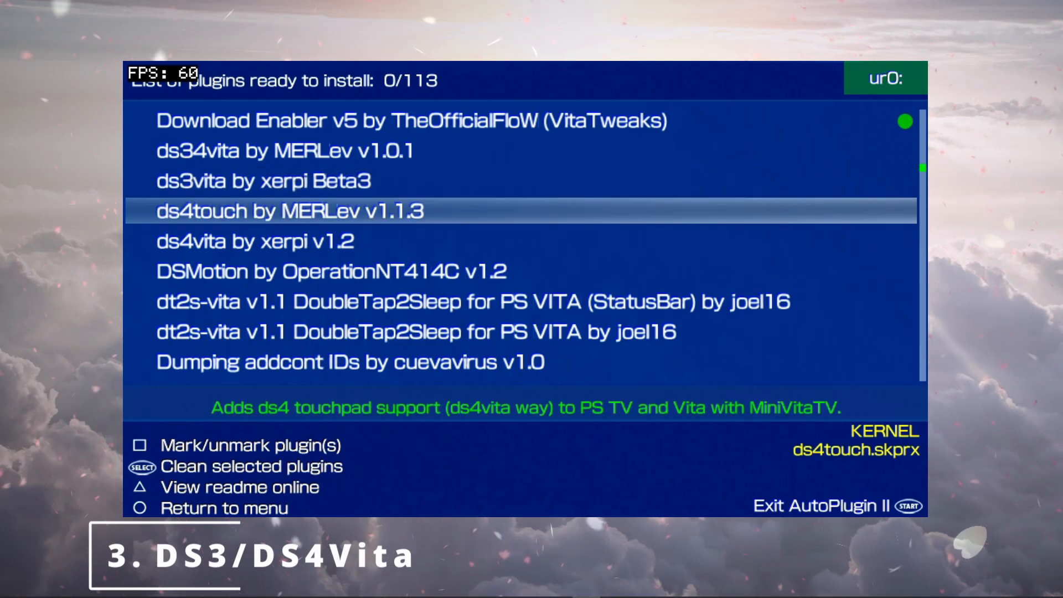
pyautogui.press('Down')
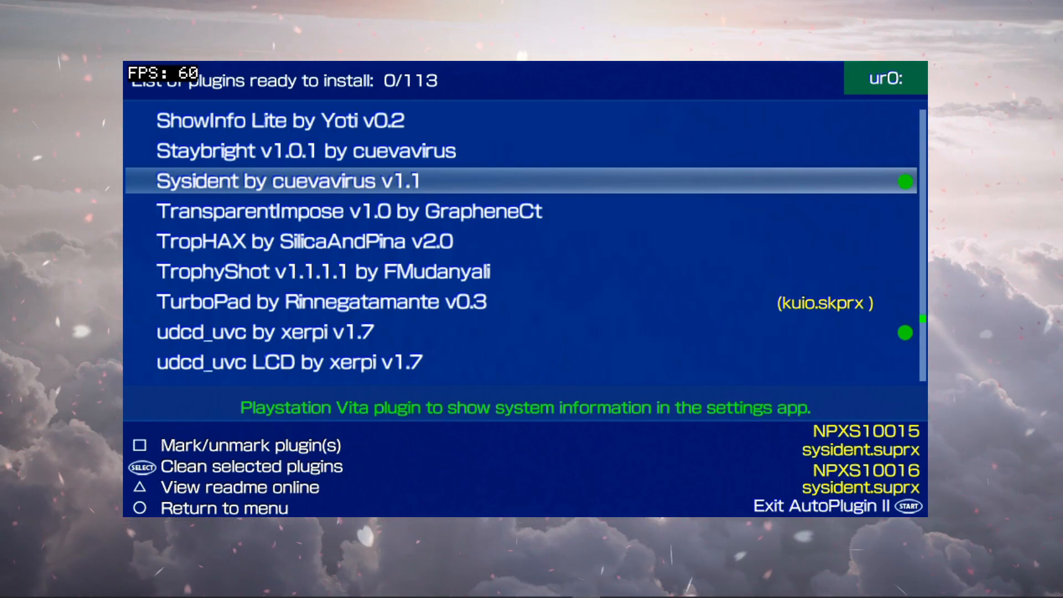
pyautogui.press('circle')
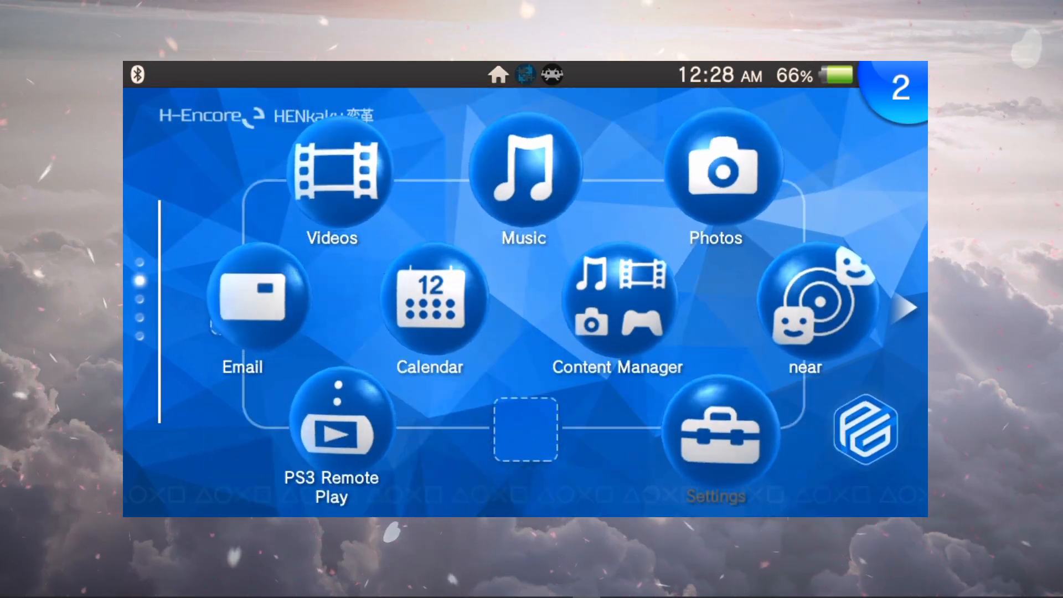
# Go into Settings > System > System Information with the extended device details.
pyautogui.click(715, 431)
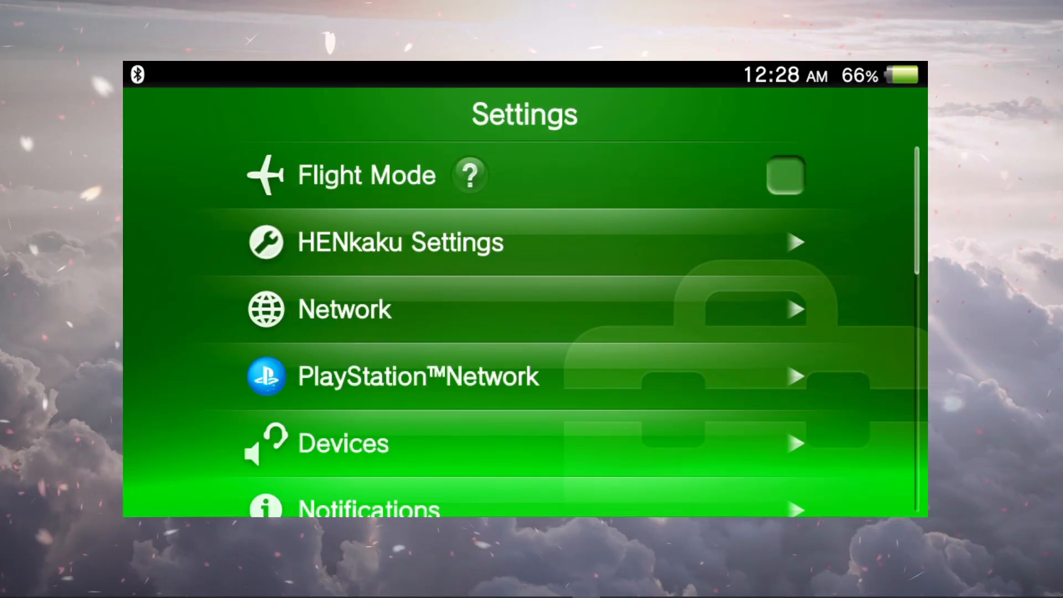
pyautogui.scroll(-3)
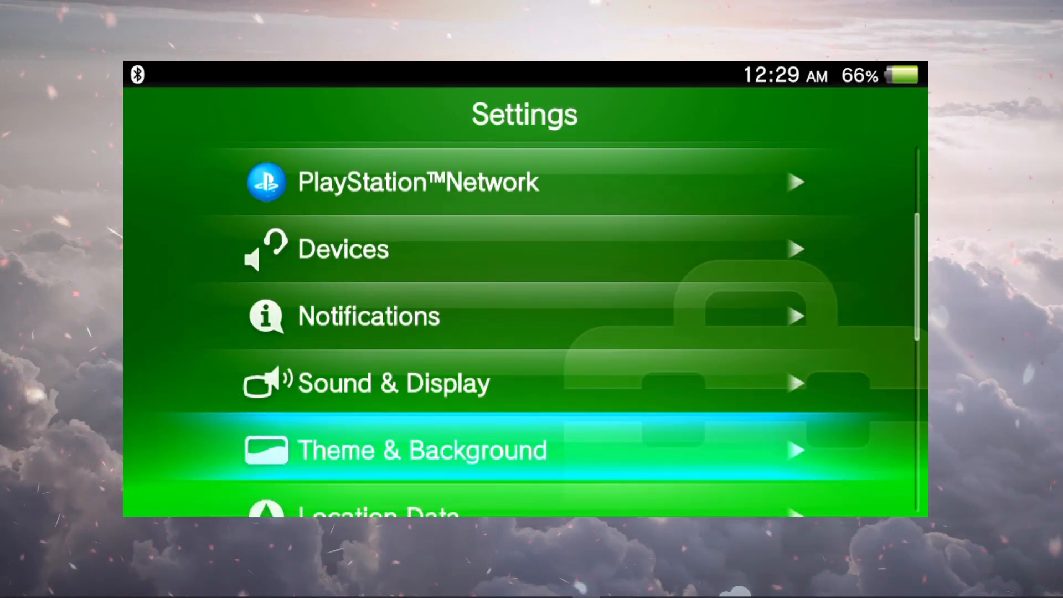
pyautogui.scroll(-3)
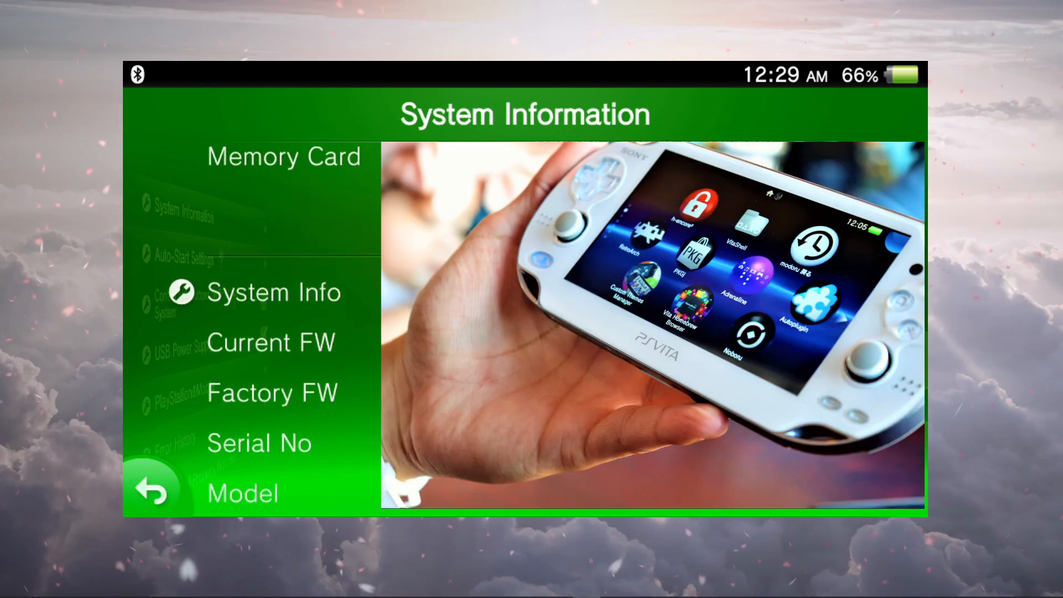
pyautogui.scroll(-3)
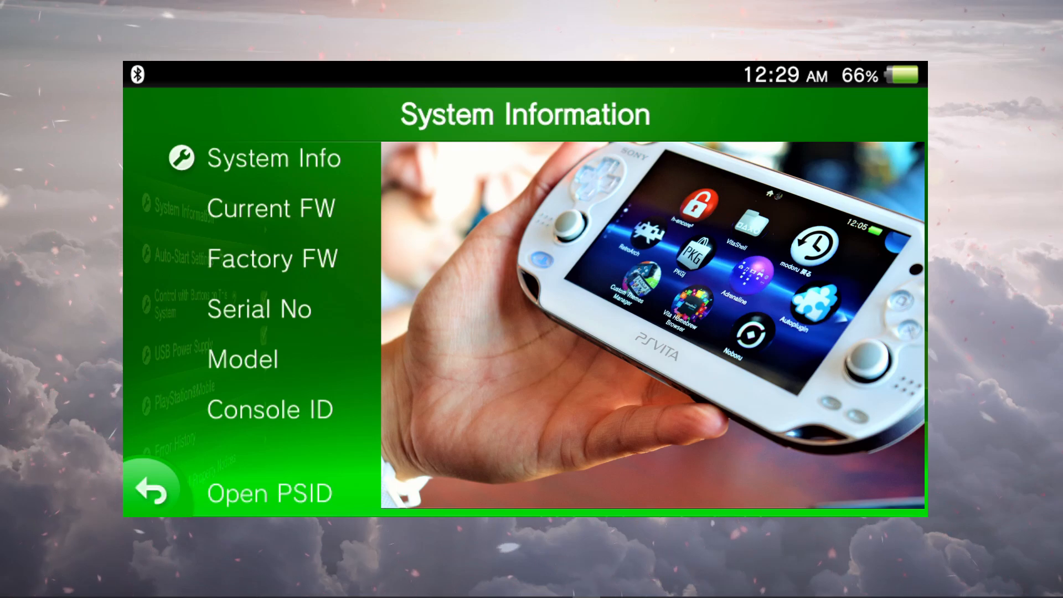
pyautogui.scroll(-3)
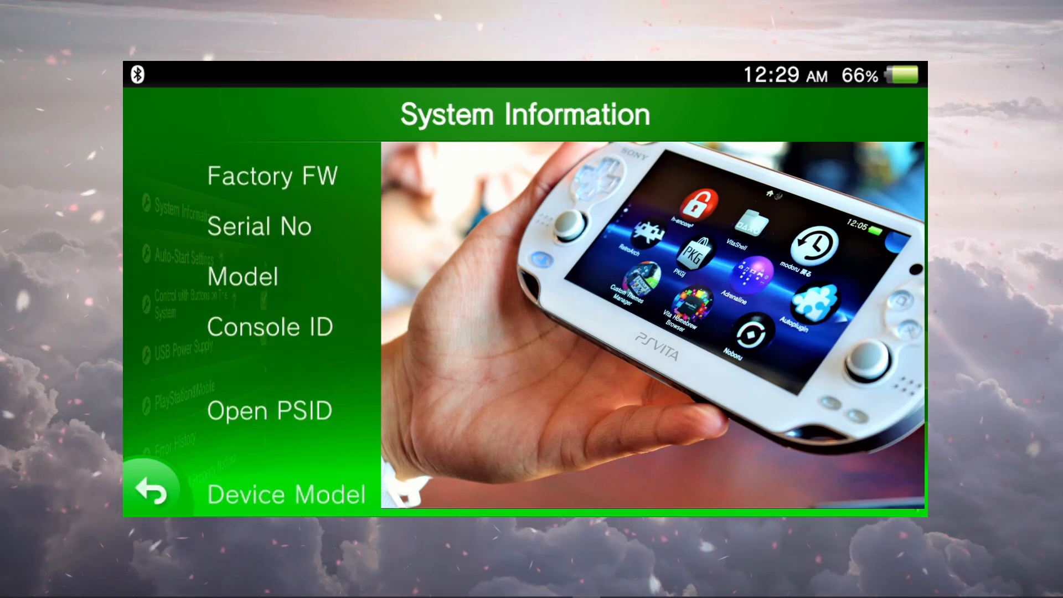
pyautogui.scroll(-3)
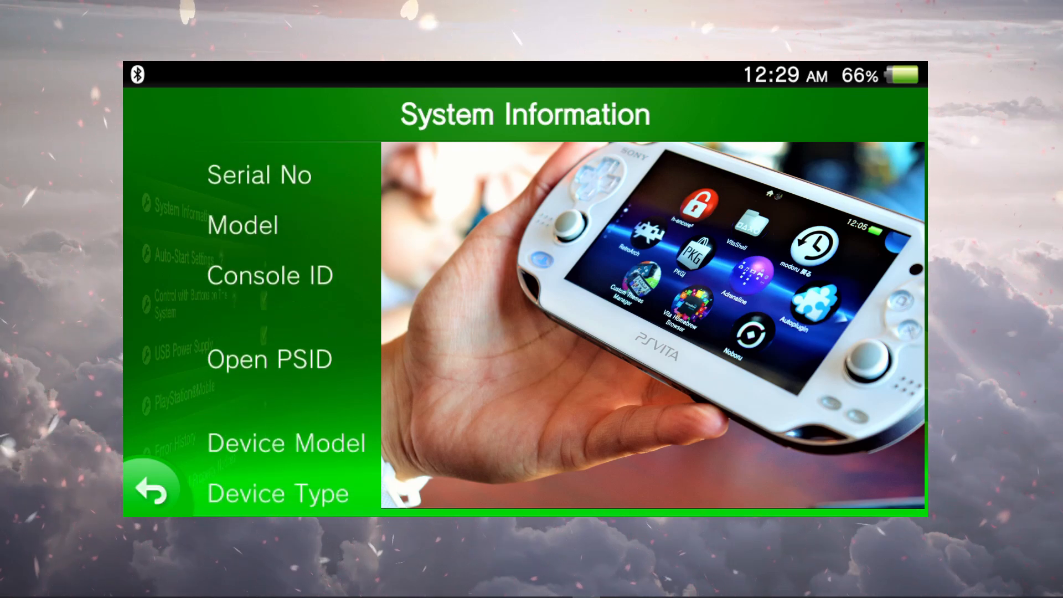
pyautogui.scroll(-3)
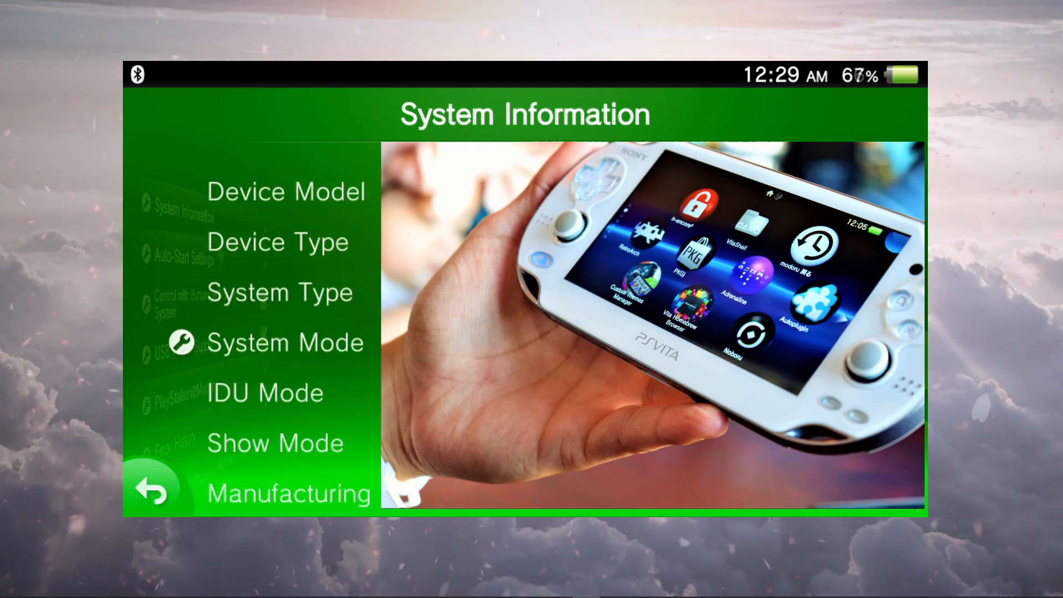
# Scroll through the Device Space partition figures to the end of the page.
pyautogui.scroll(-3)
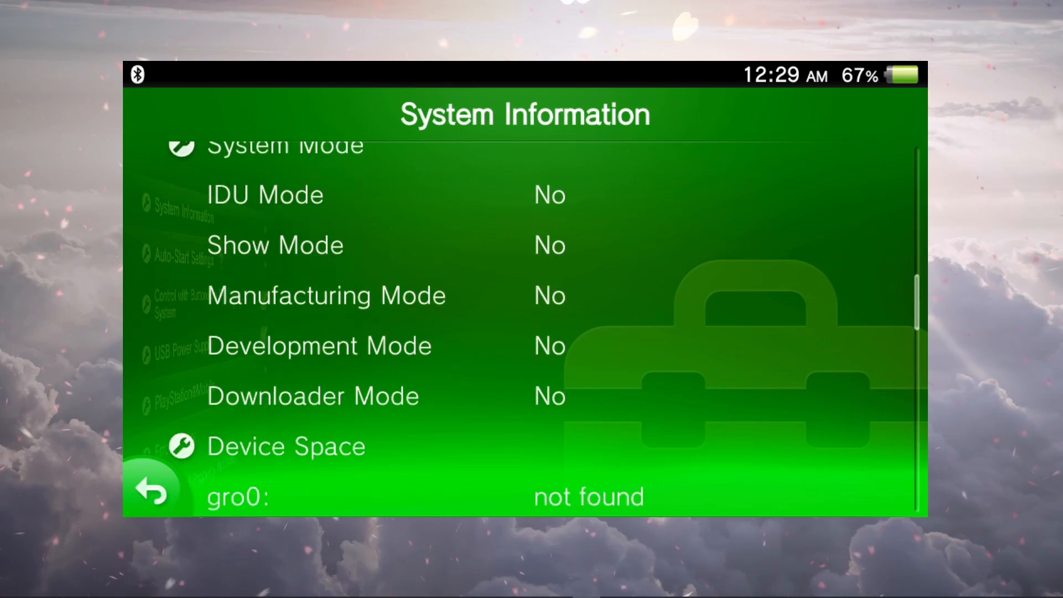
pyautogui.scroll(-3)
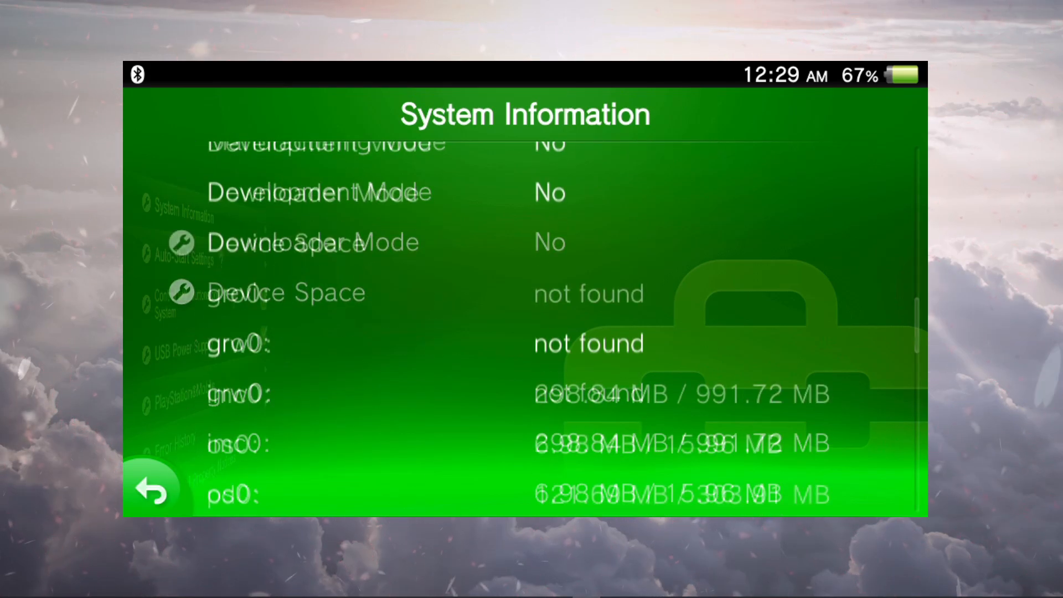
pyautogui.scroll(-3)
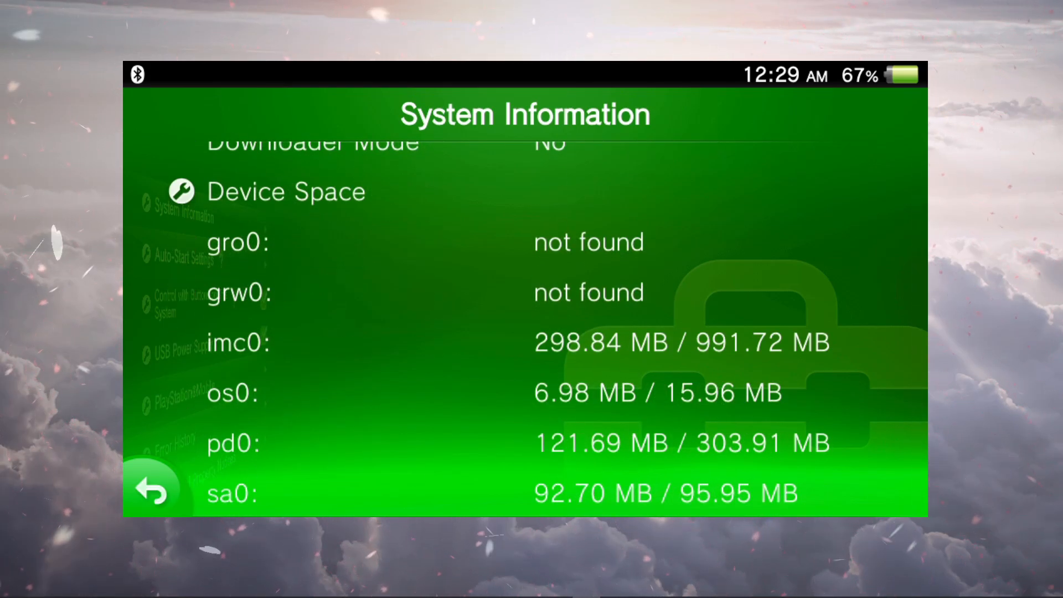
pyautogui.scroll(-3)
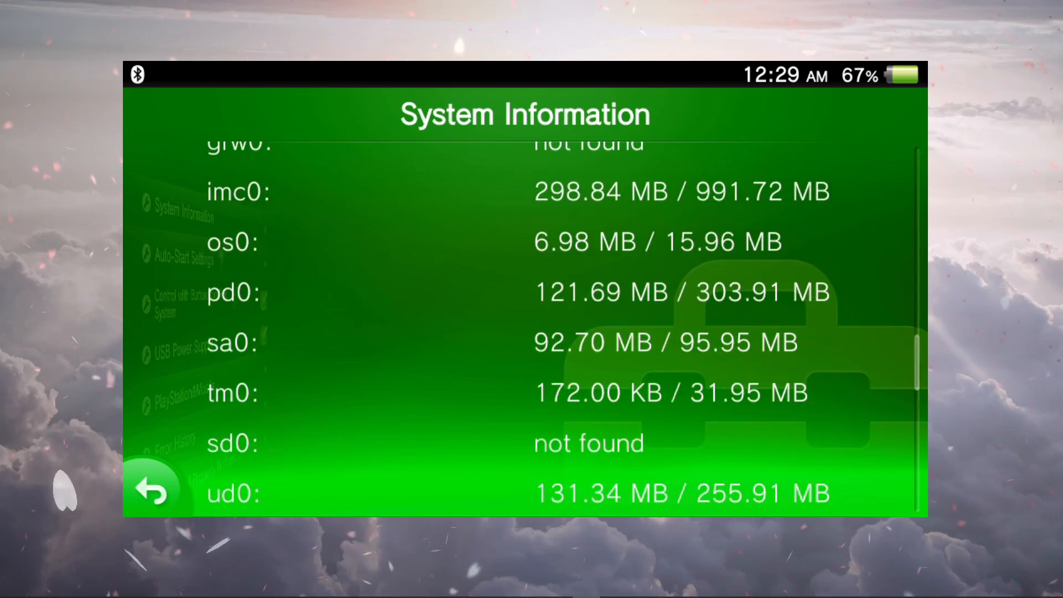
pyautogui.scroll(-3)
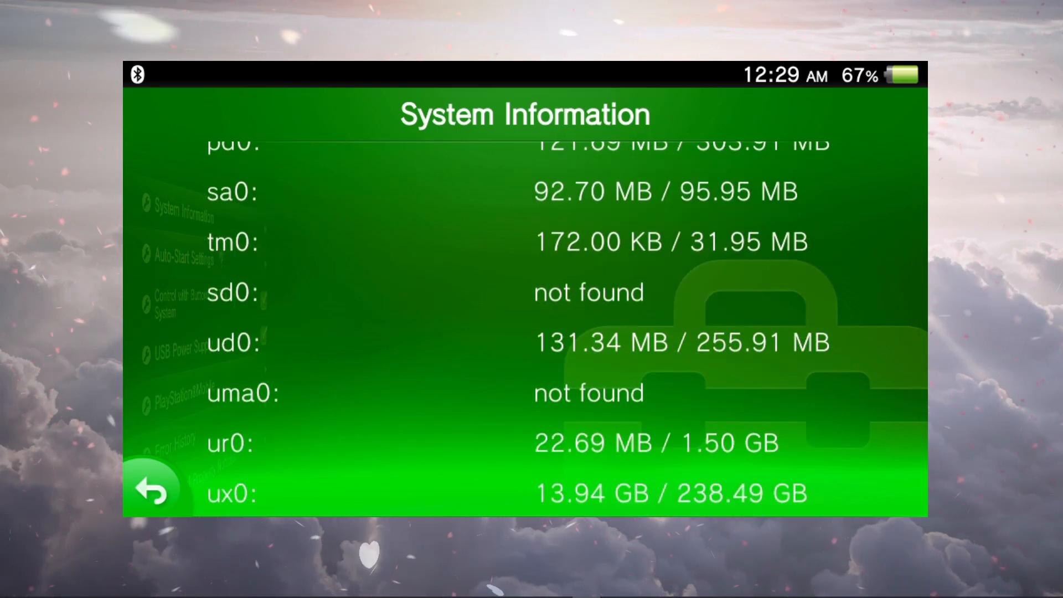
pyautogui.scroll(-3)
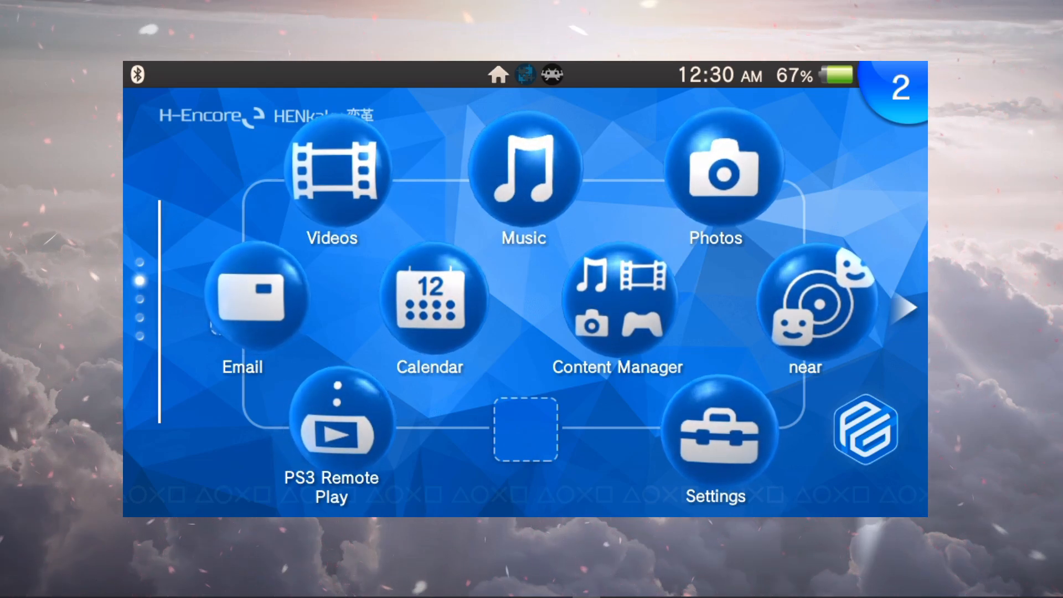
# Bring up the PSVshell overlay, step through the CPU 500 MHz clock entries, then hide it.
pyautogui.click(715, 427)
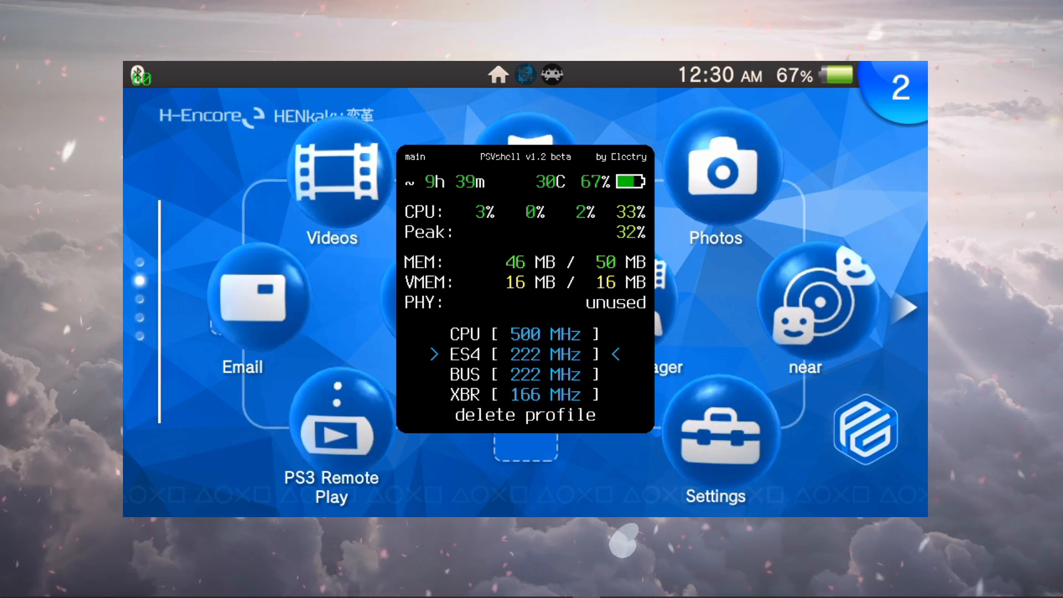
pyautogui.press('Up')
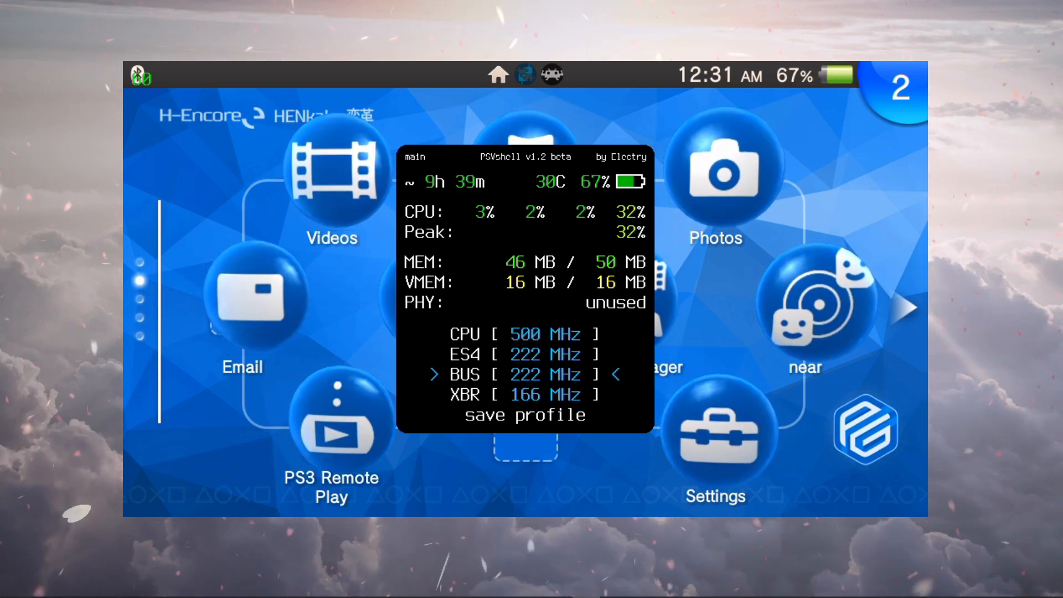
pyautogui.press('Down')
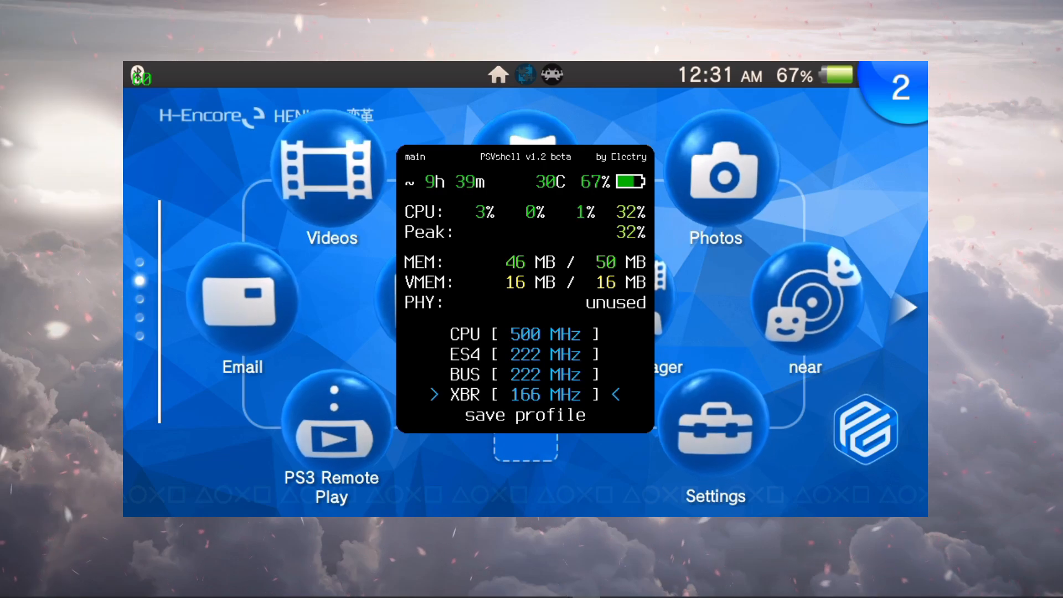
pyautogui.press('up')
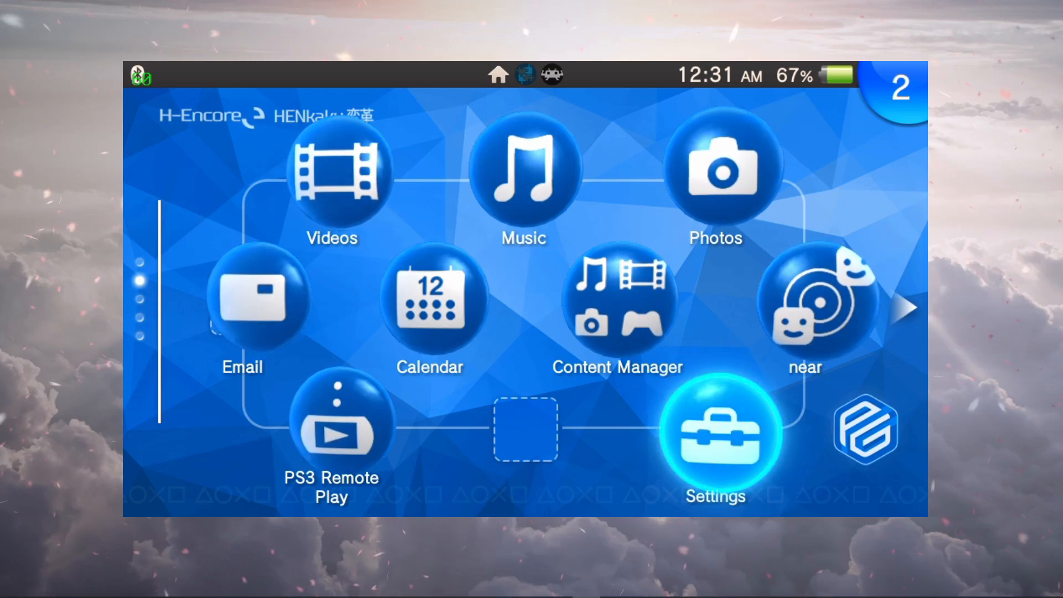
pyautogui.click(717, 440)
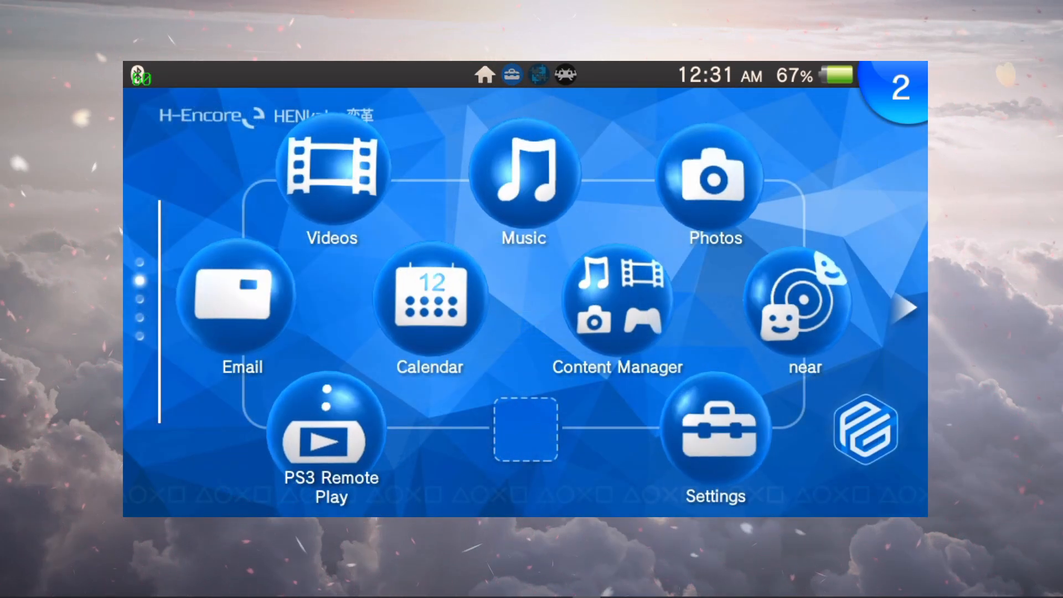
# Relaunch AutoPlugin II and continue into the plugin list at the Framecounter entry with FPS: 60 showing.
pyautogui.click(715, 430)
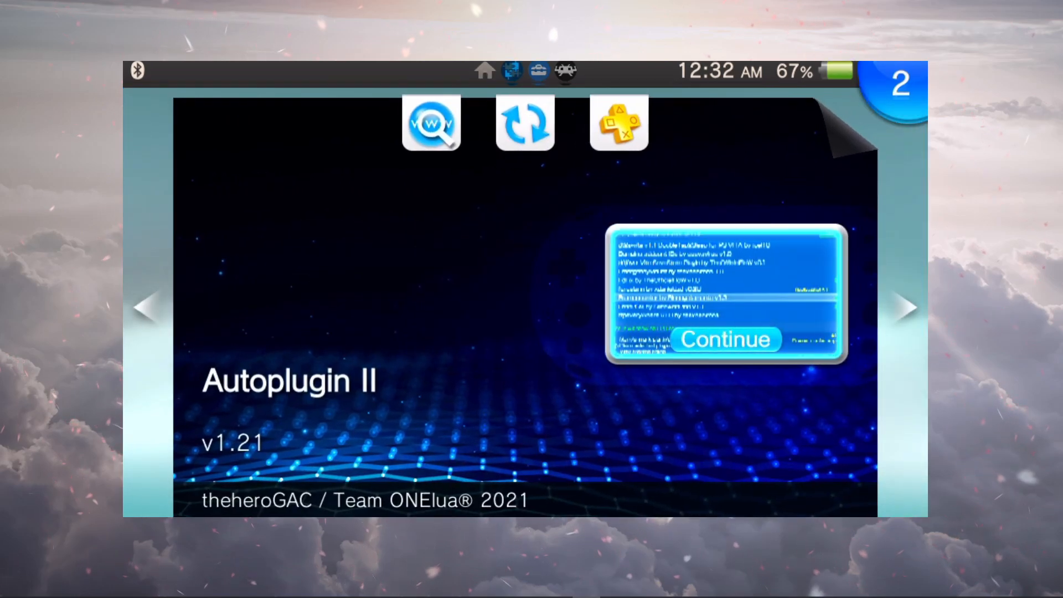
pyautogui.click(726, 339)
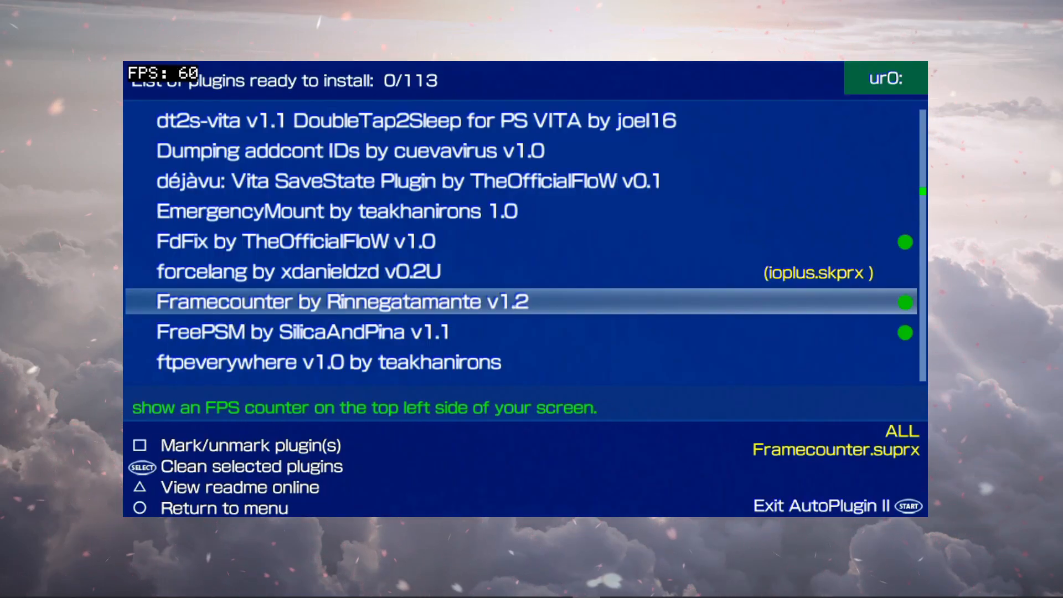